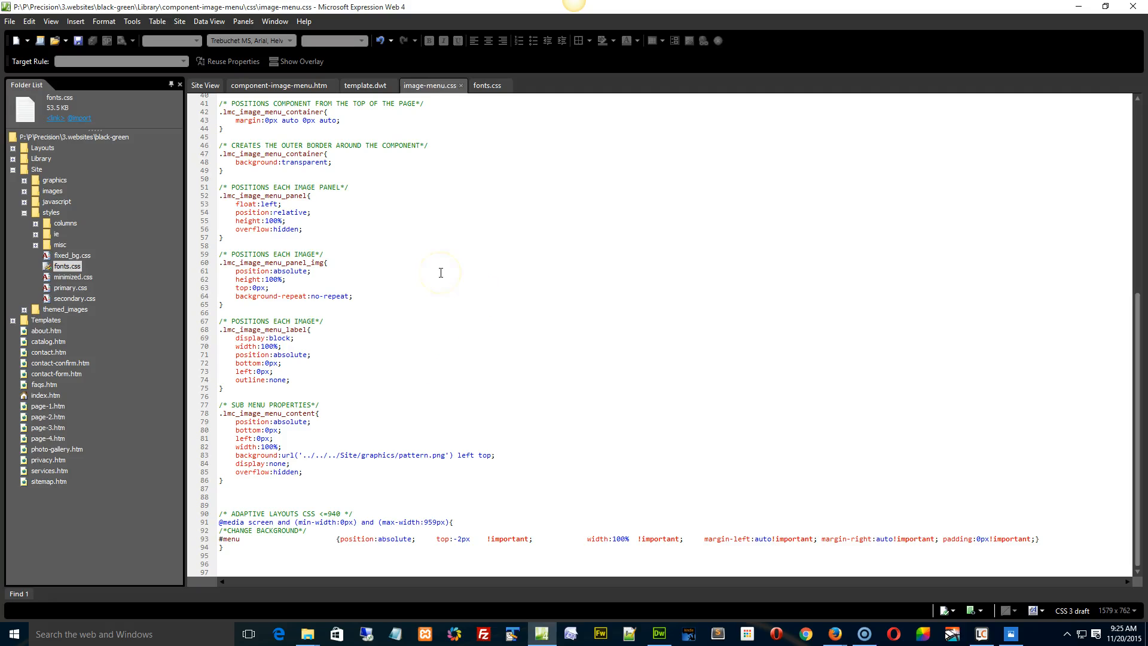
{"action": "mouse_move", "coordinate": [452, 128]}
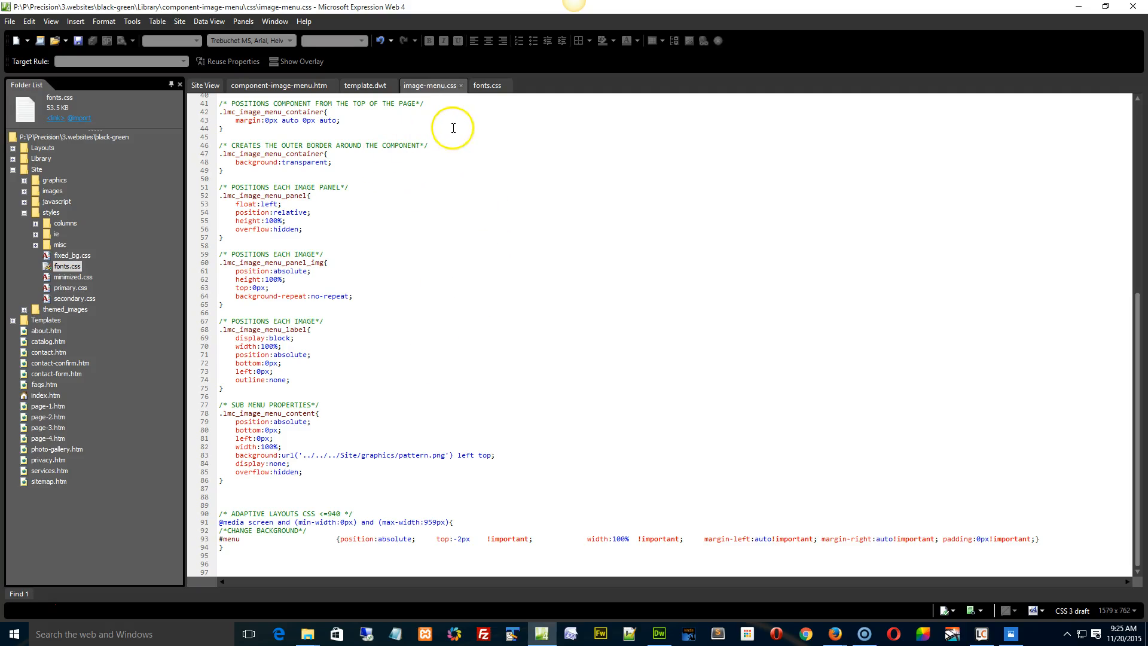
- Delete the black background and border-top lines from the IMAGE MENU rules in fonts.css
{"action": "left_click", "coordinate": [485, 85]}
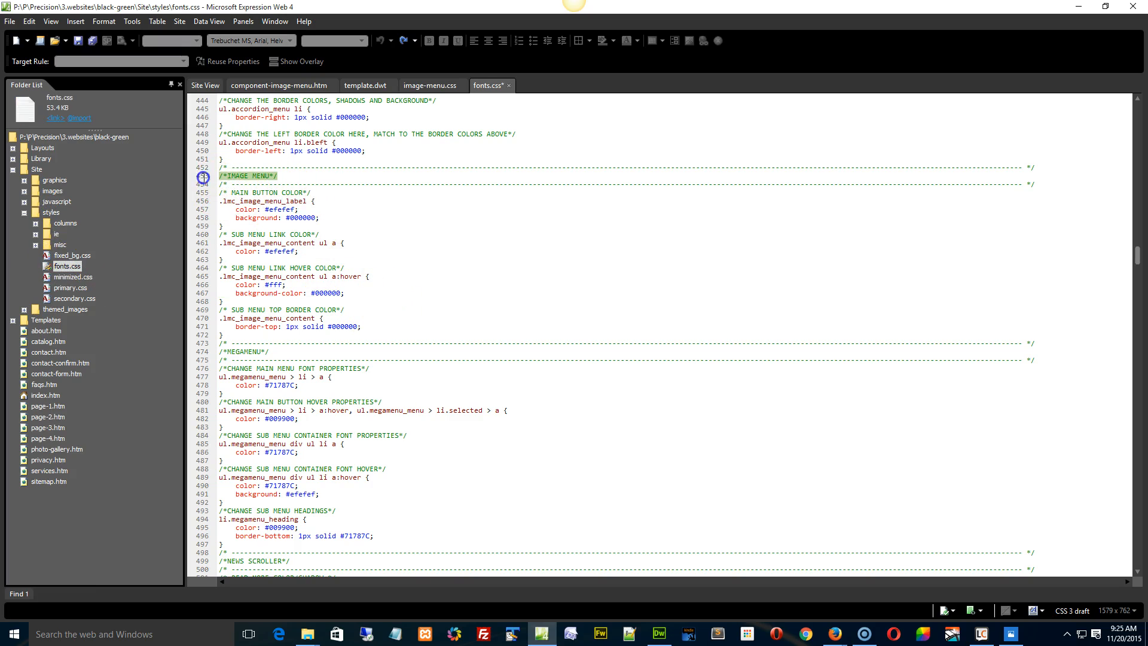
{"action": "left_click", "coordinate": [287, 175]}
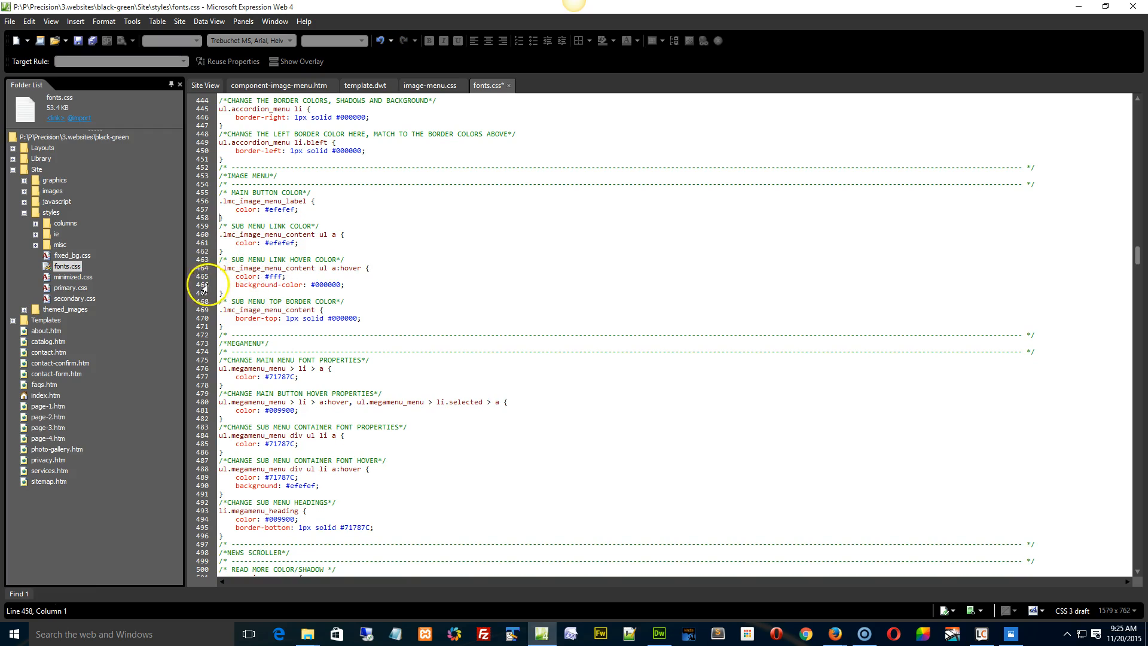
{"action": "key", "text": "Delete"}
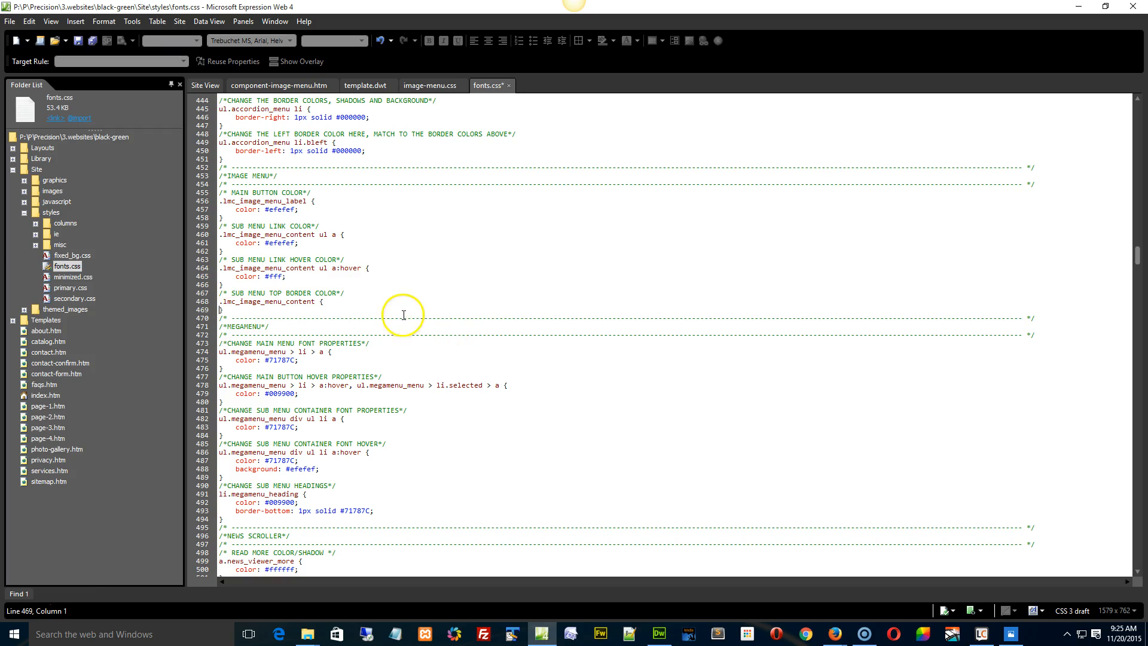
{"action": "mouse_move", "coordinate": [394, 152]}
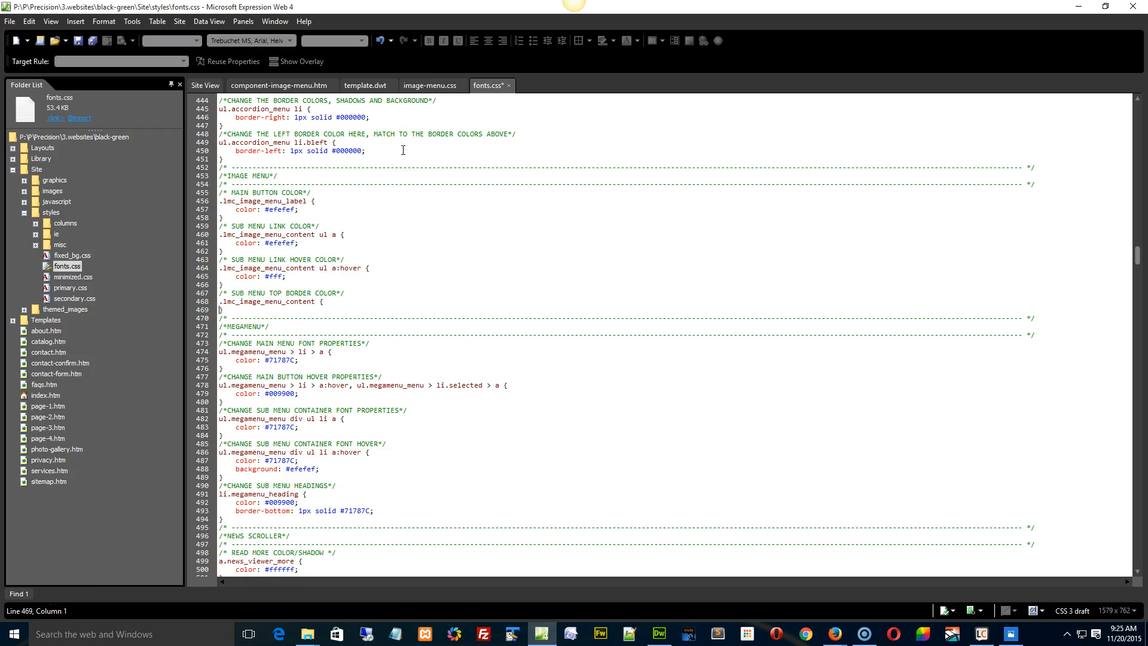
- Open image-menu.css from Library > component-image-menu > css in the Folder List
{"action": "left_click", "coordinate": [430, 85]}
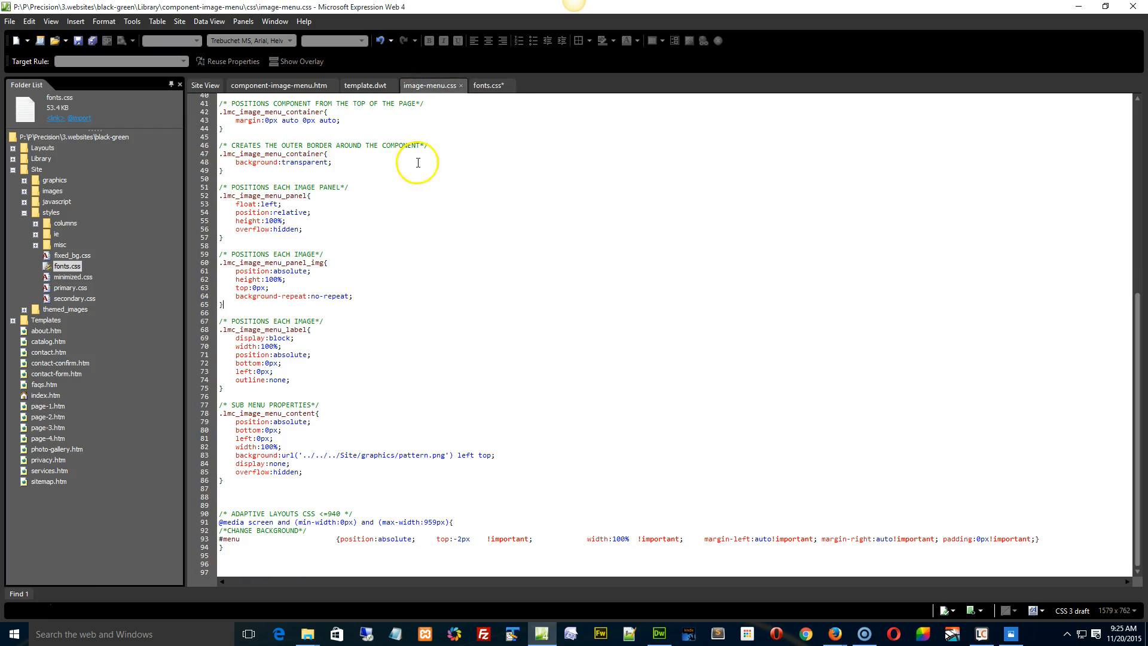
{"action": "mouse_move", "coordinate": [18, 163]}
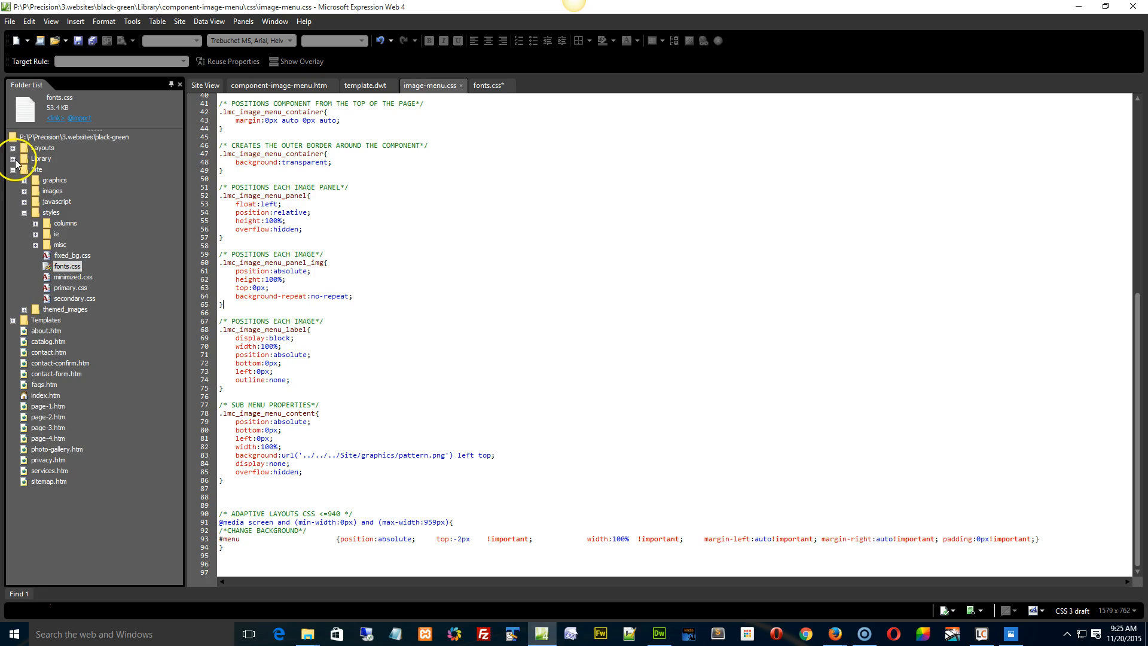
{"action": "left_click", "coordinate": [24, 158]}
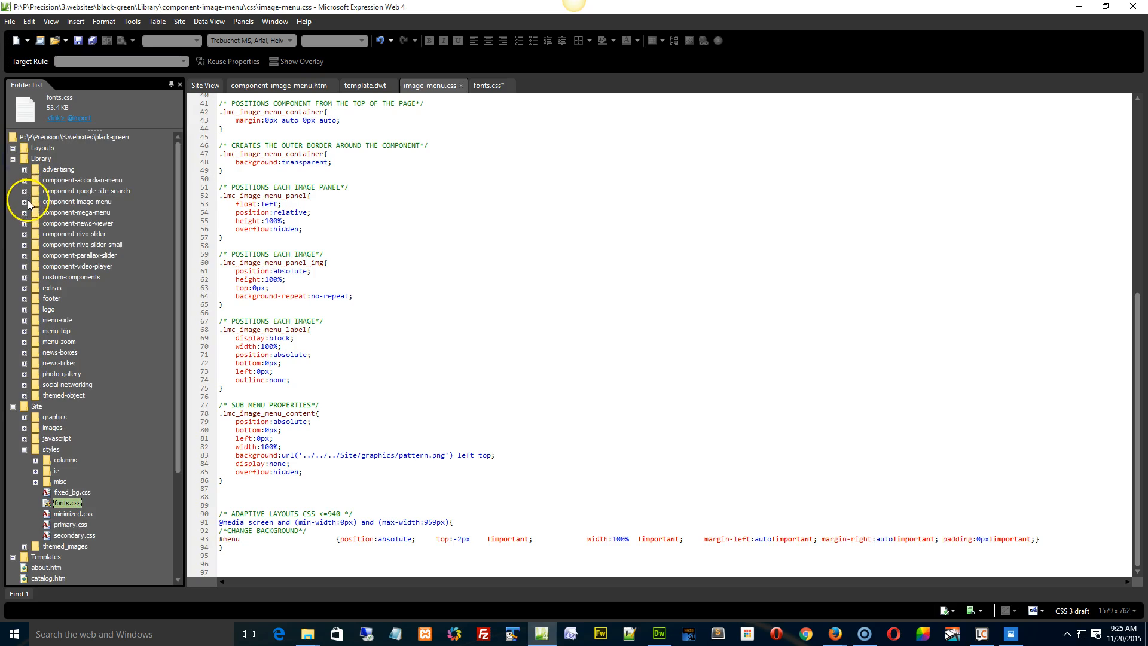
{"action": "left_click", "coordinate": [25, 201]}
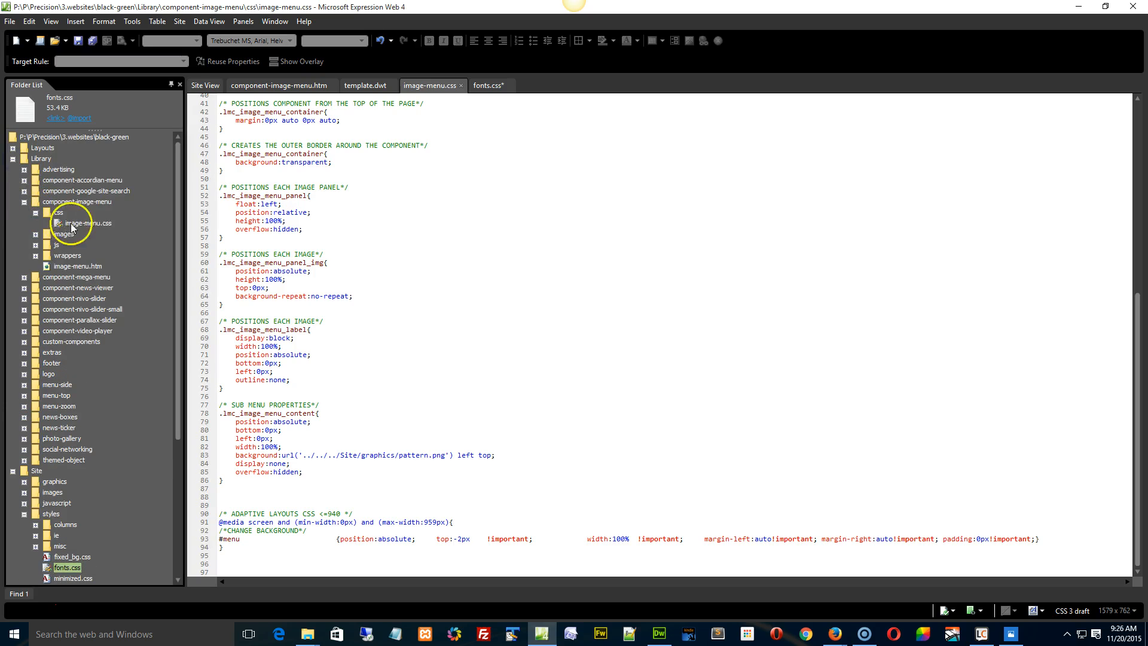
{"action": "left_click", "coordinate": [88, 223]}
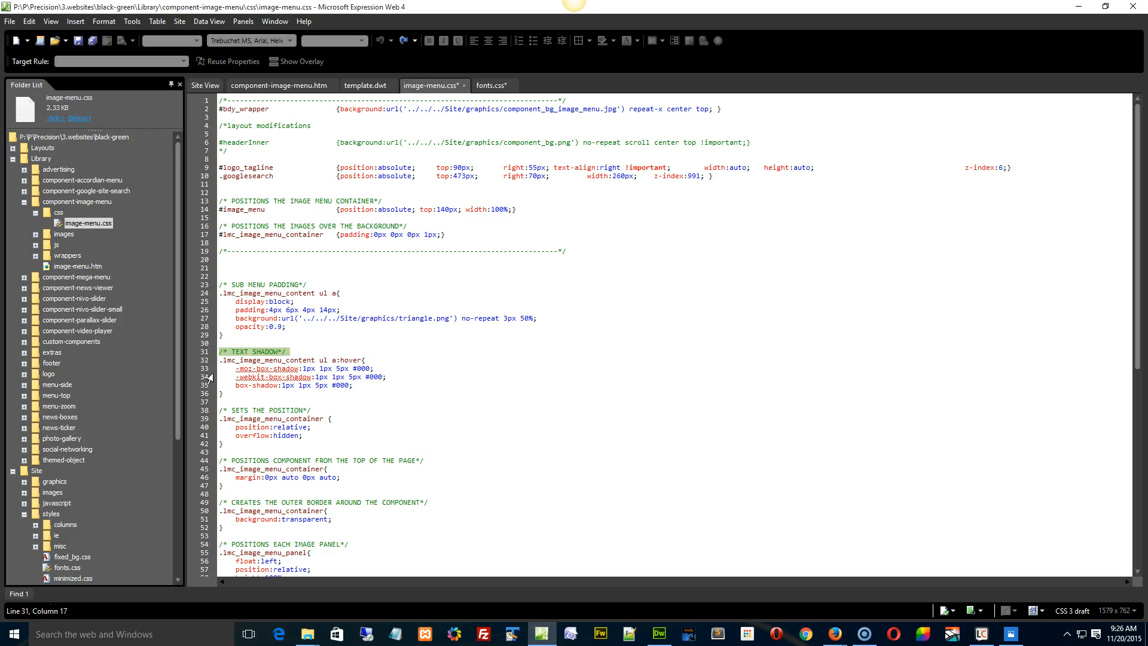
- Delete the three box-shadow declarations (lines 33–35) from the submenu hover rule
{"action": "left_click_drag", "start_coordinate": [220, 351], "coordinate": [355, 384]}
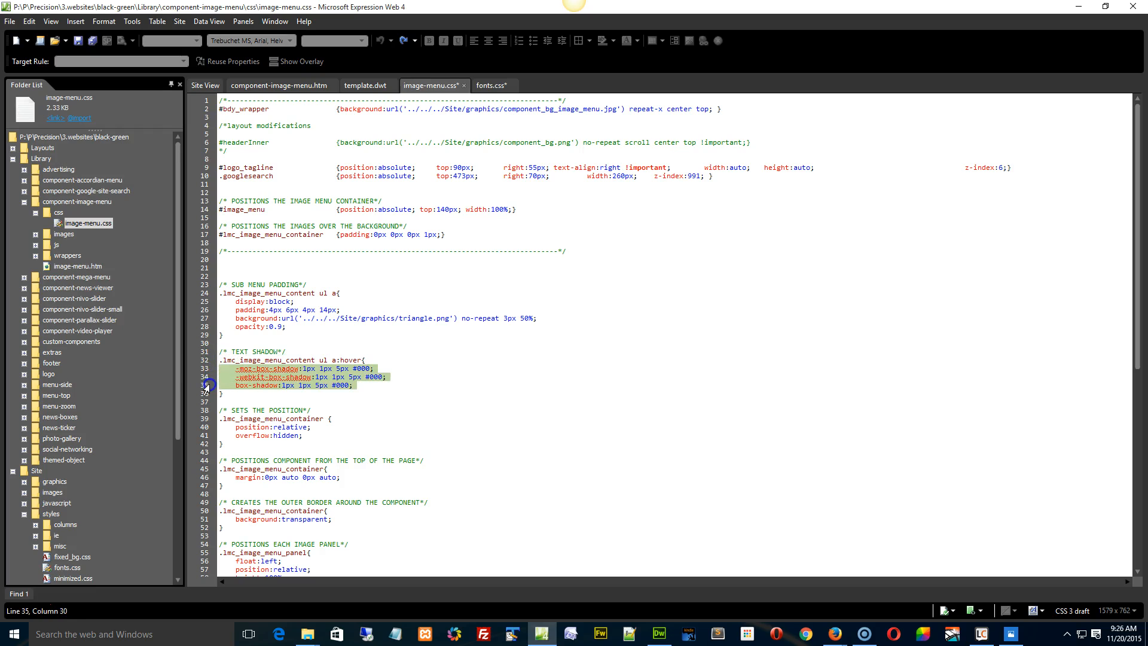
{"action": "key", "text": "Delete"}
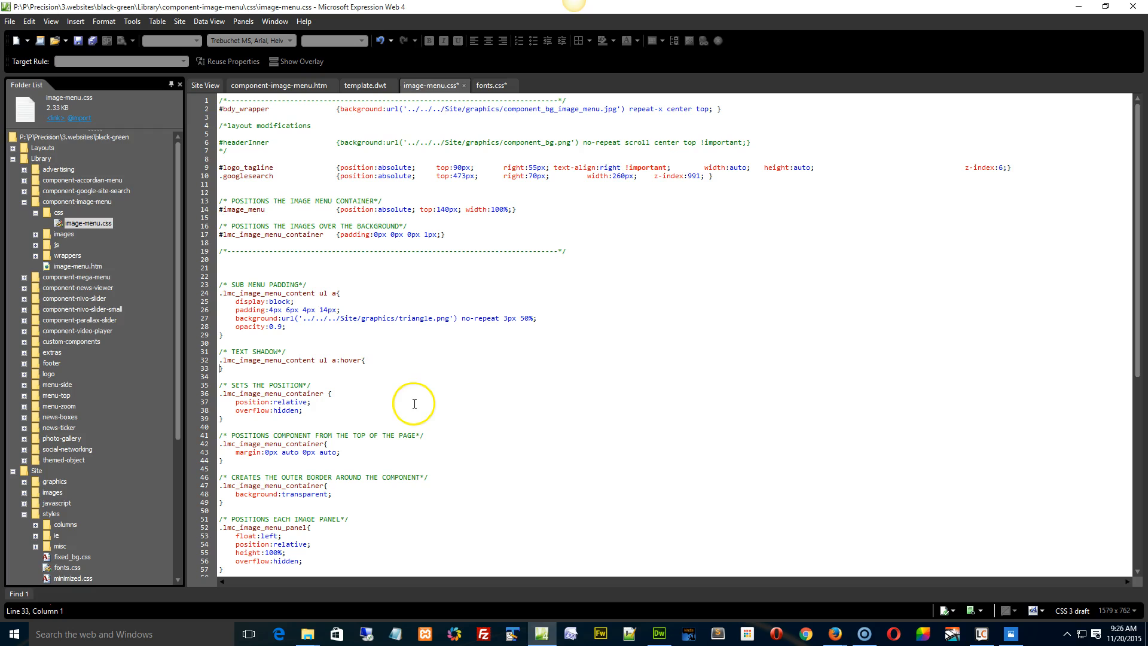
{"action": "scroll", "scroll_direction": "down", "scroll_amount": 3}
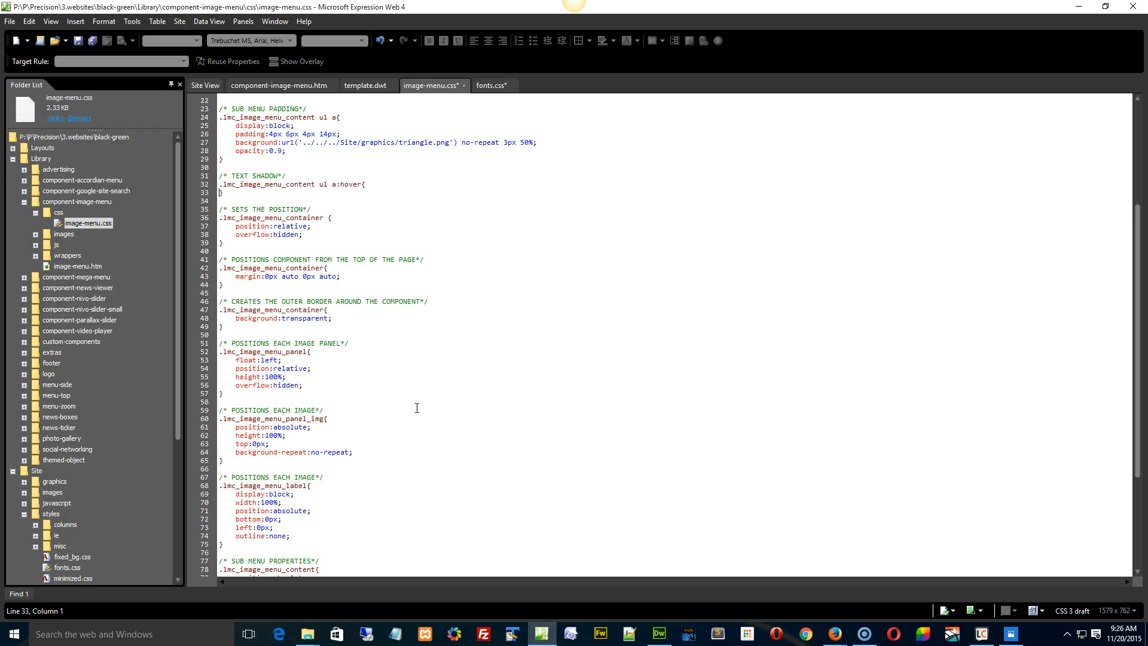
{"action": "scroll", "scroll_direction": "down", "scroll_amount": 3}
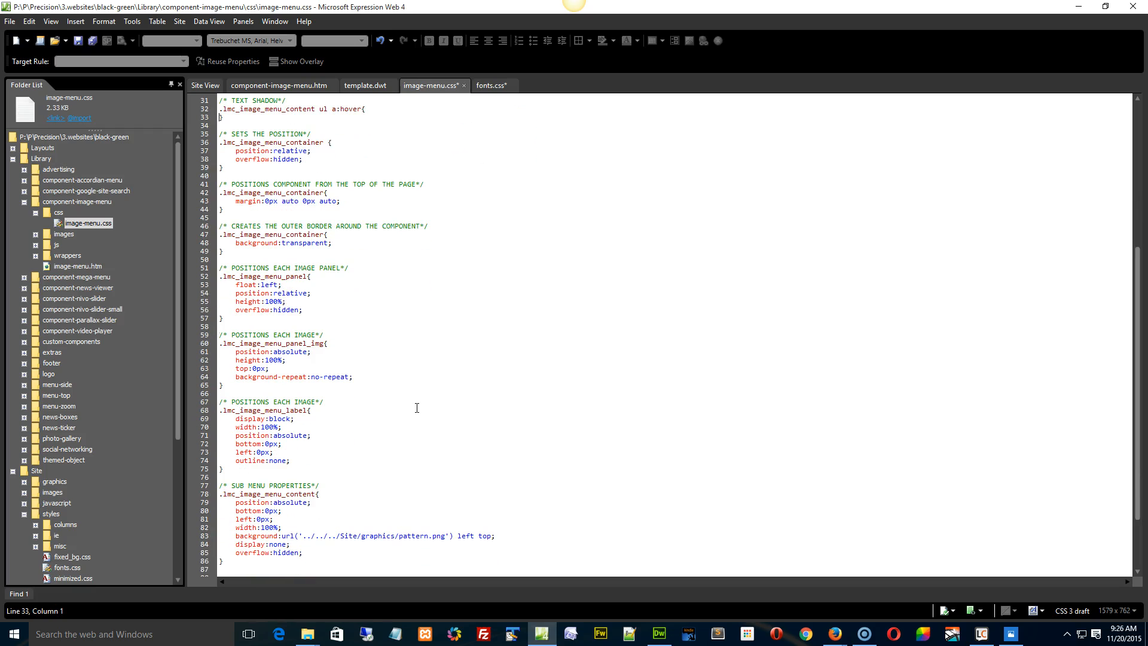
{"action": "scroll", "scroll_direction": "down", "scroll_amount": 3}
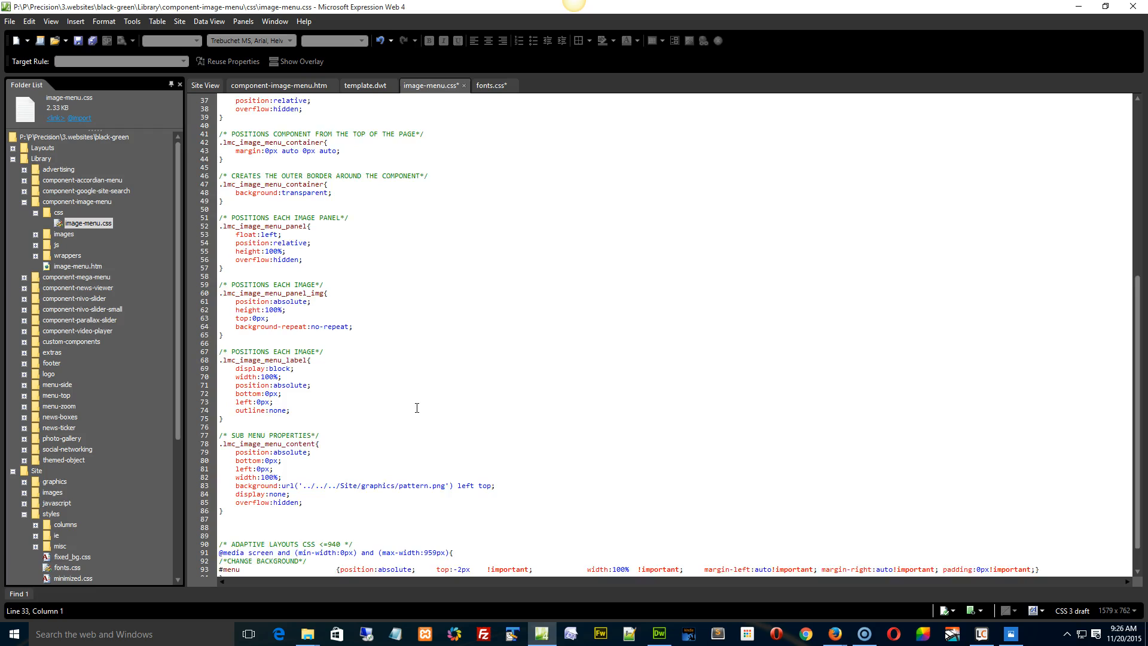